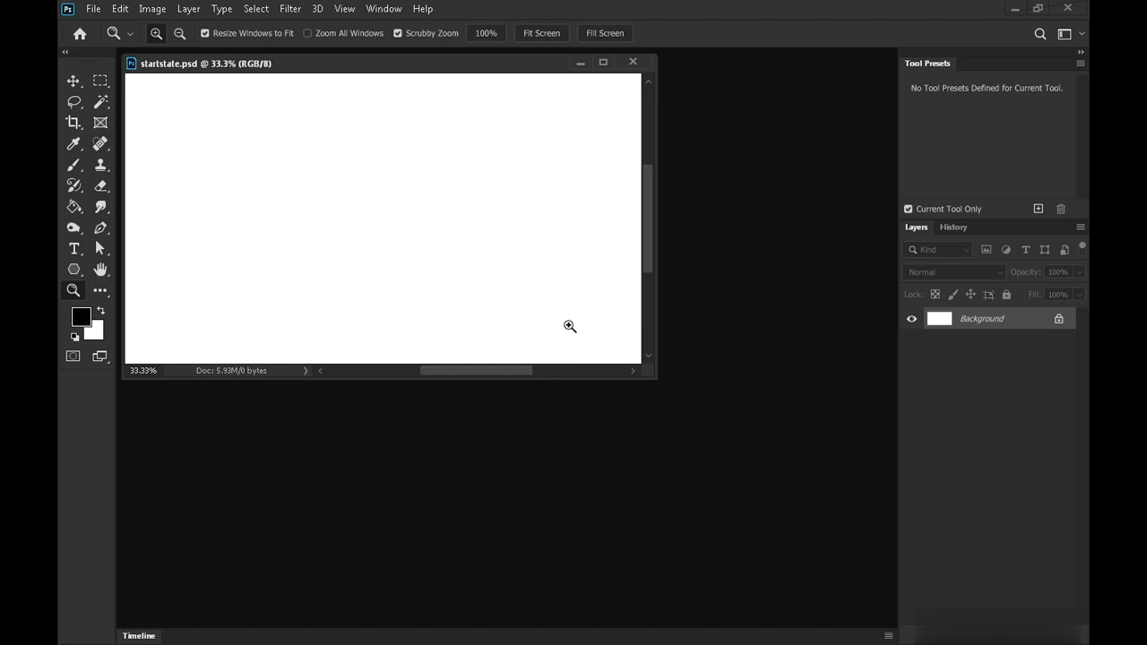
- Create a new white 1920×1080 px document at 300 ppi
click(93, 7)
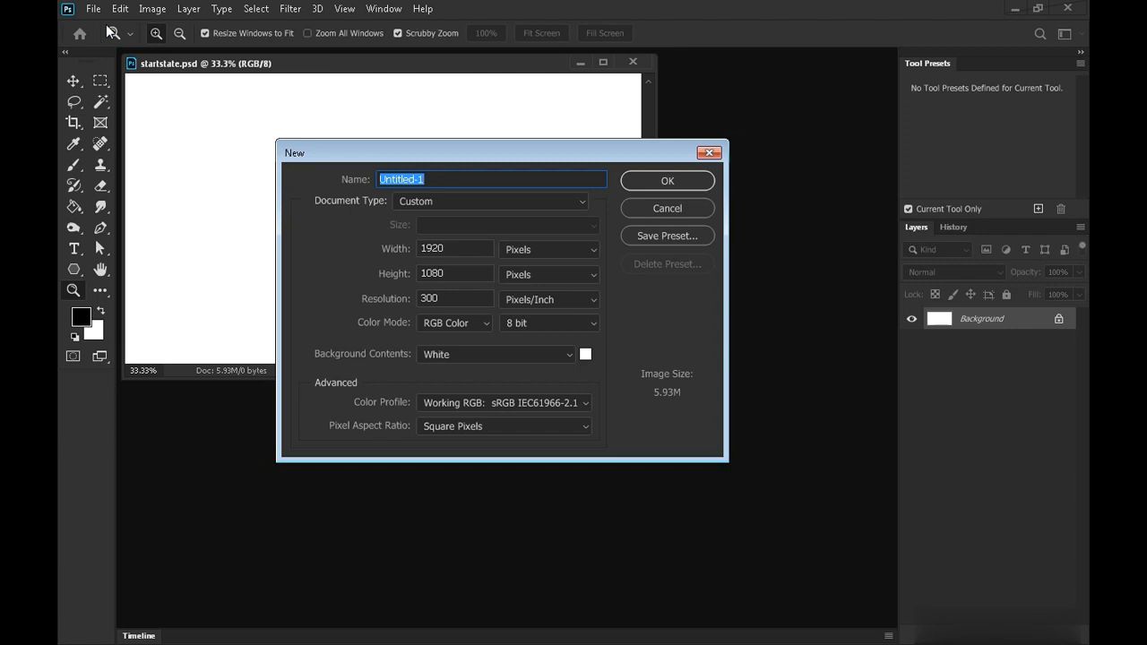
click(666, 179)
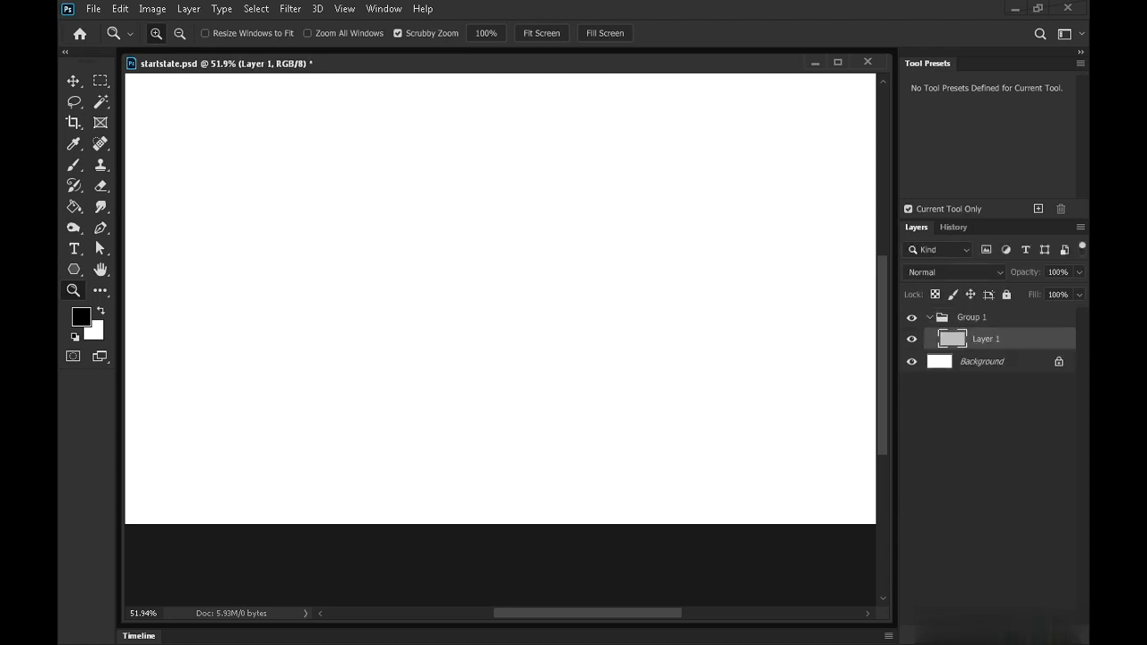
- Rename Group 1 to 'character' and Layer 1 to 'gesture'
double_click(971, 315)
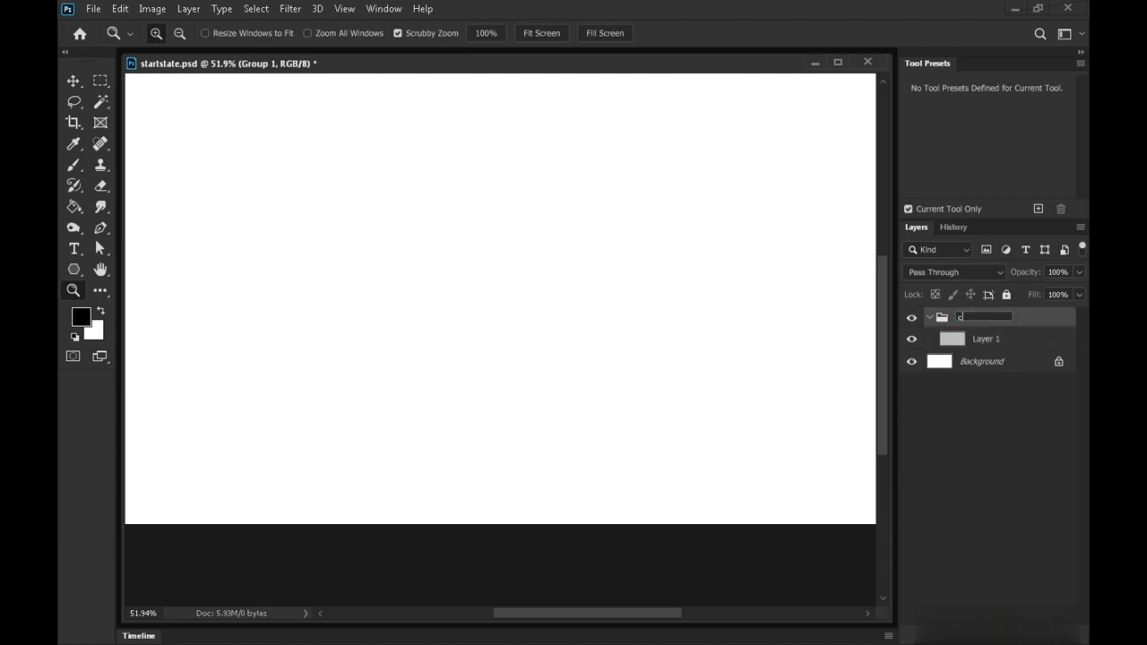
click(985, 339)
text(gesture)
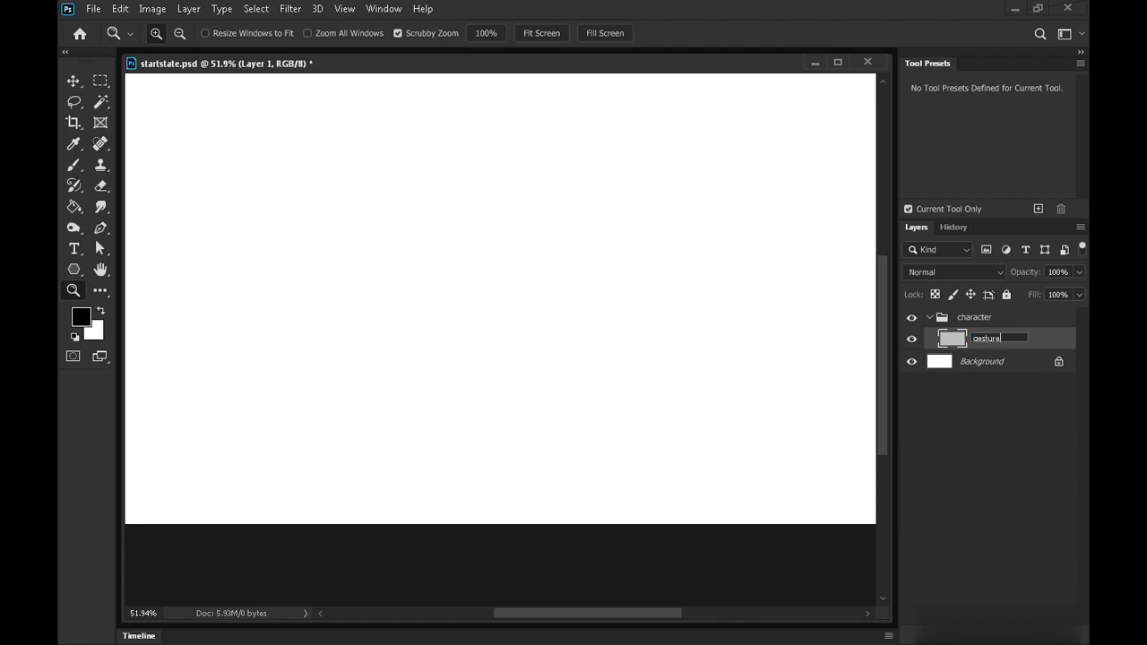
click(74, 165)
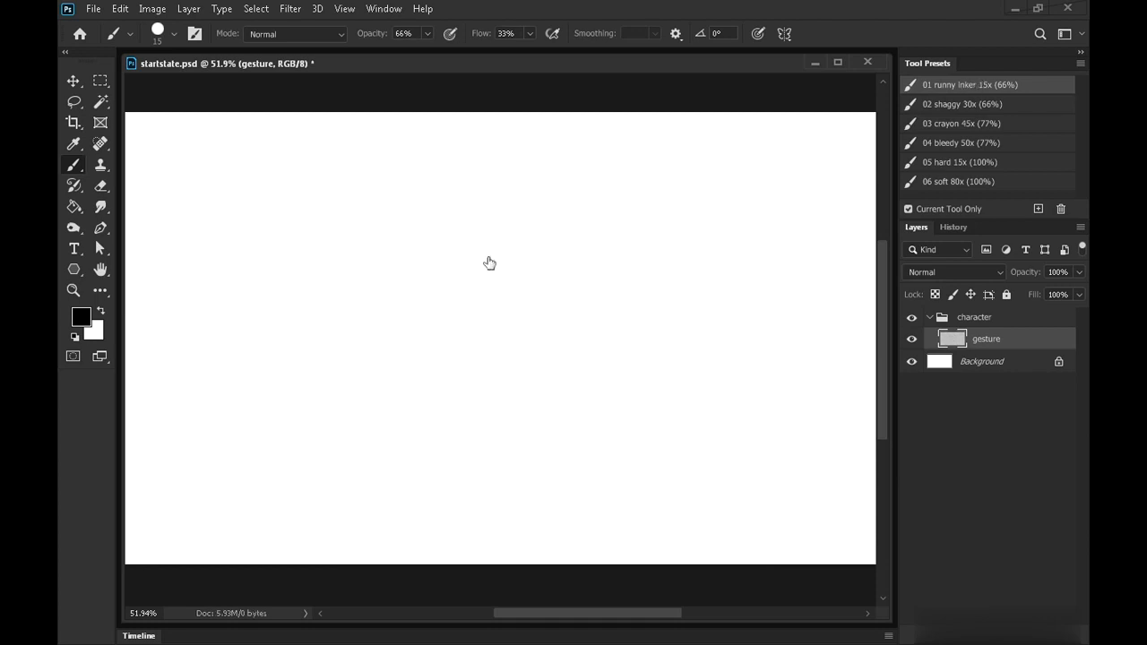
mouse_move(520, 205)
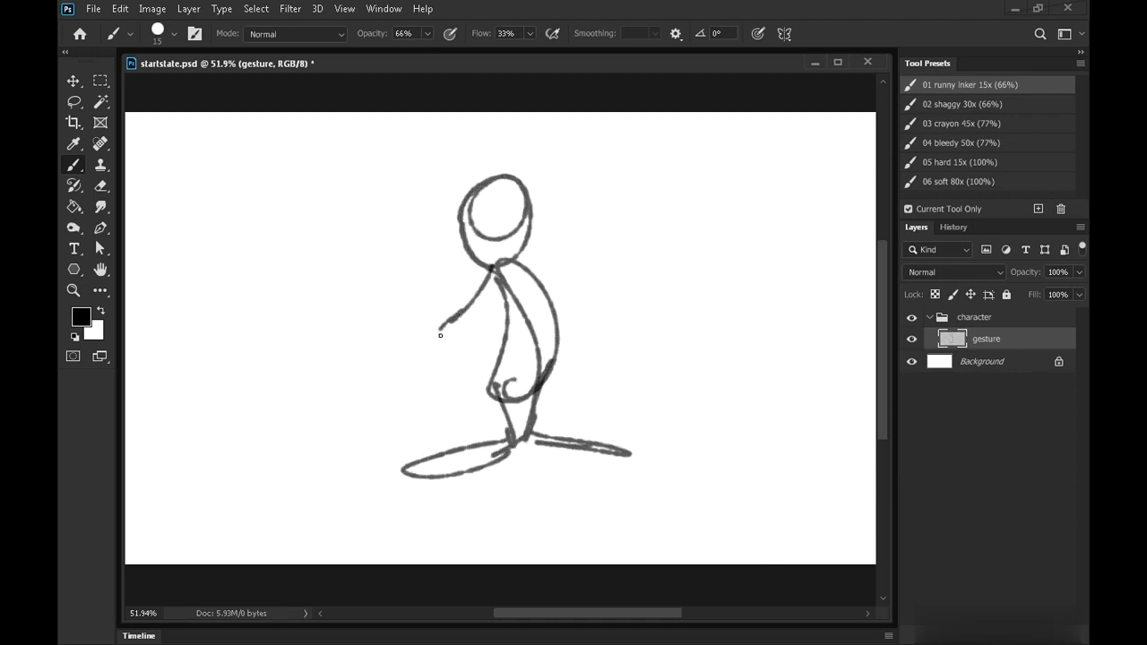
drag(510, 260, 613, 157)
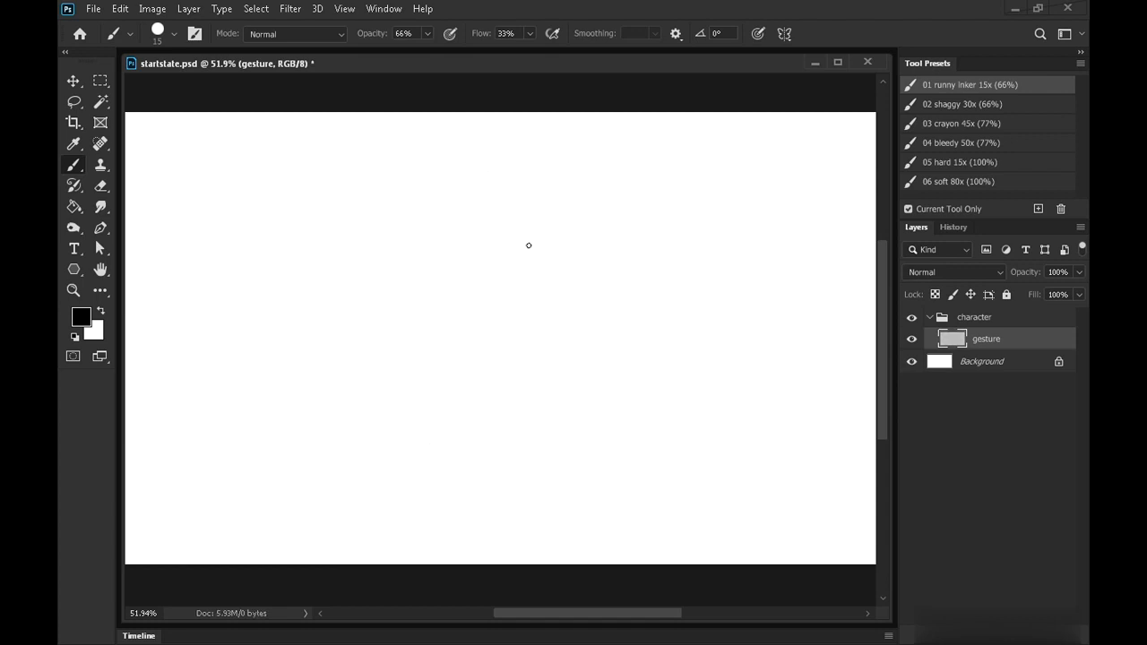
mouse_move(457, 267)
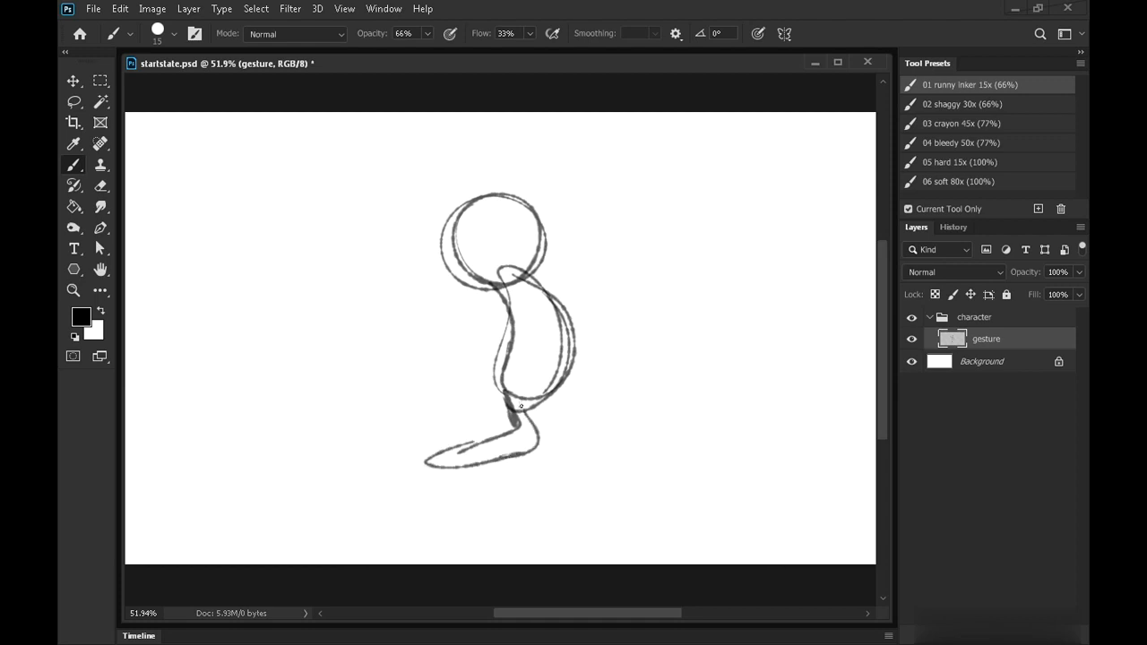
- Sketch the gesture figure's body, legs and feet with the brush
drag(523, 404, 609, 416)
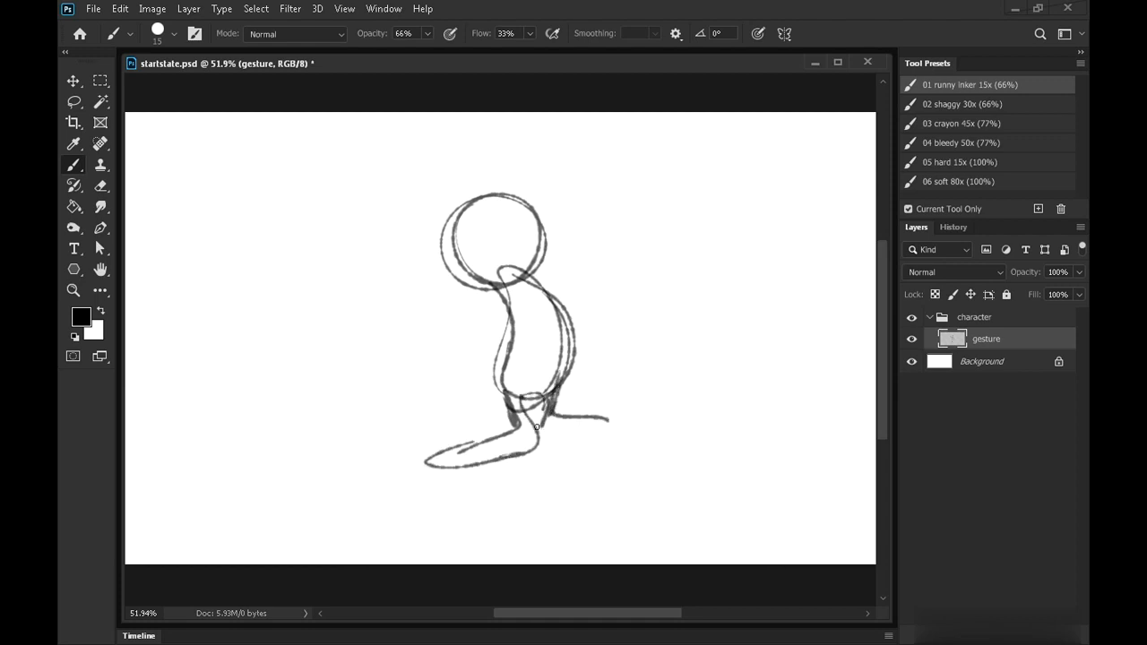
drag(537, 426, 642, 439)
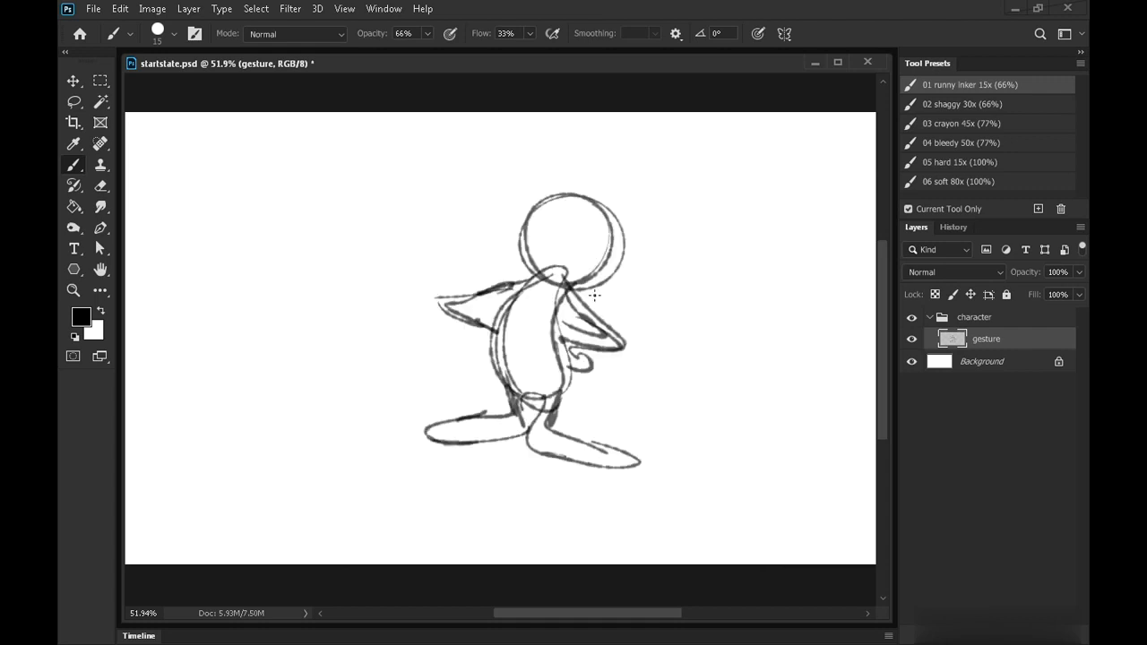
mouse_move(602, 307)
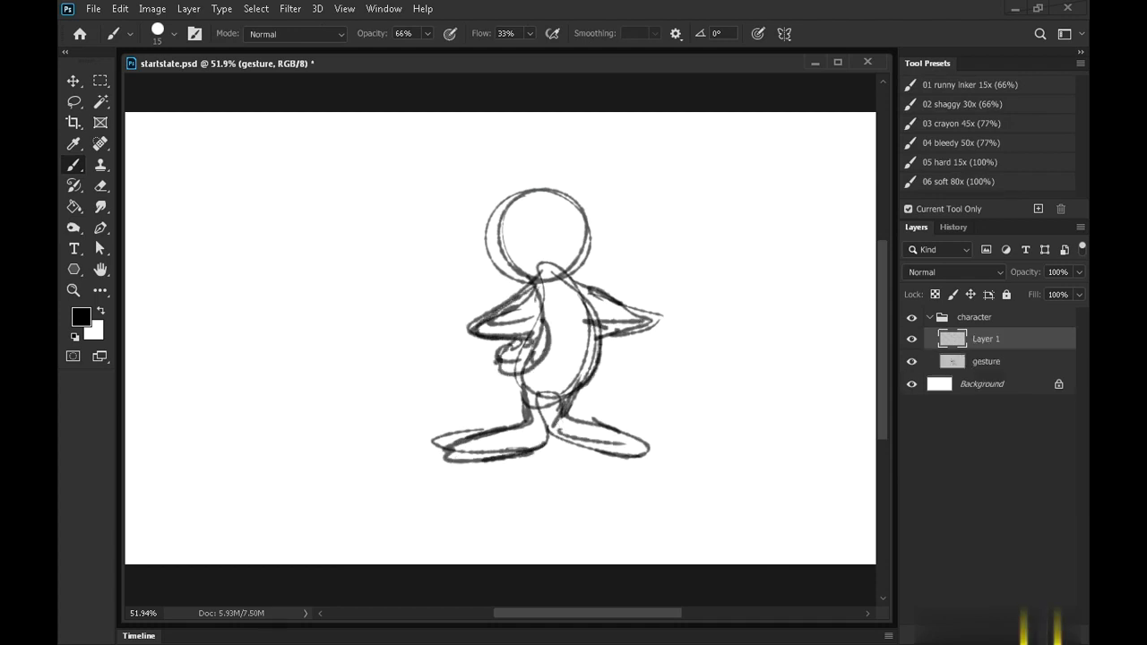
- Rename the new layer to 'rough' and give the gesture layer a blue colour overlay
double_click(985, 337)
text(rough)
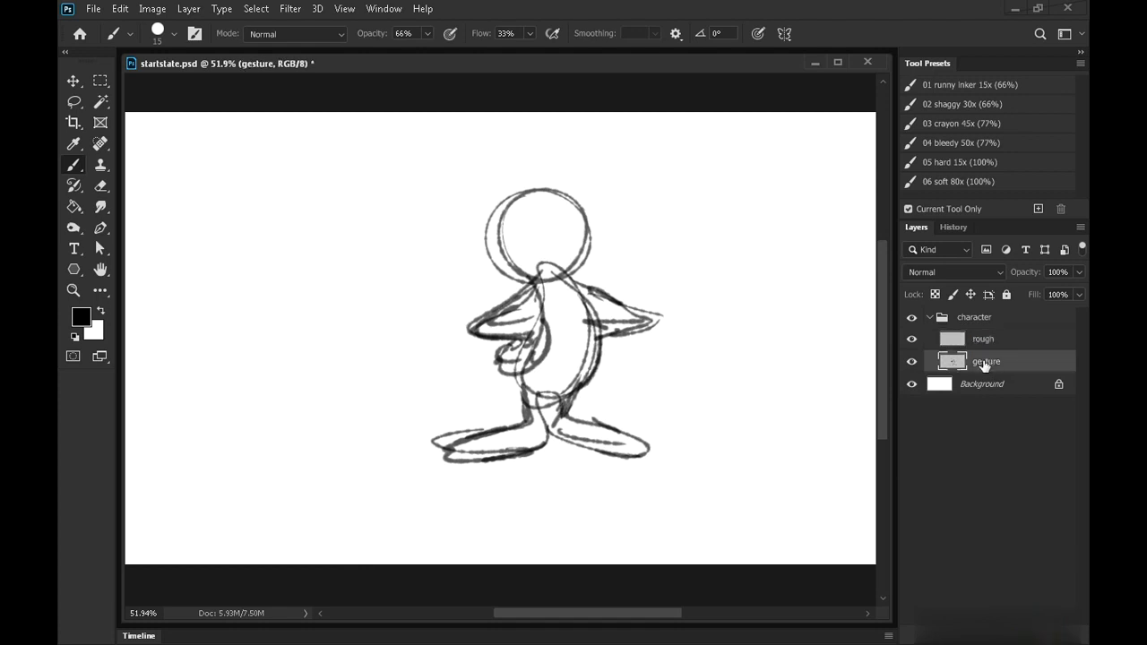
right_click(985, 362)
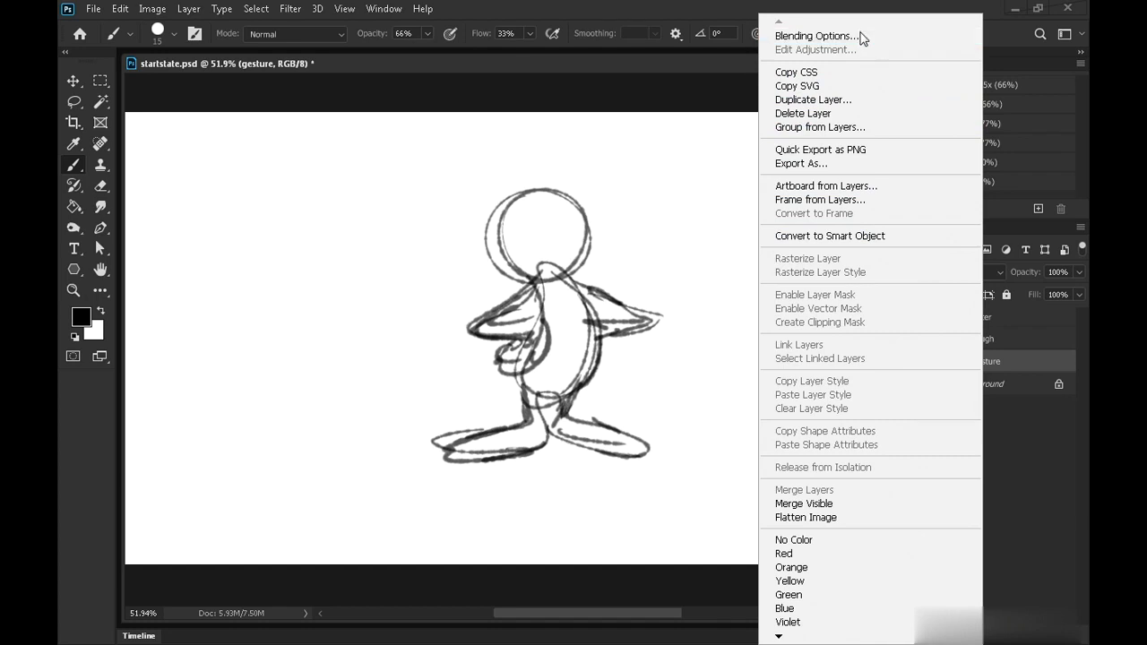
click(817, 36)
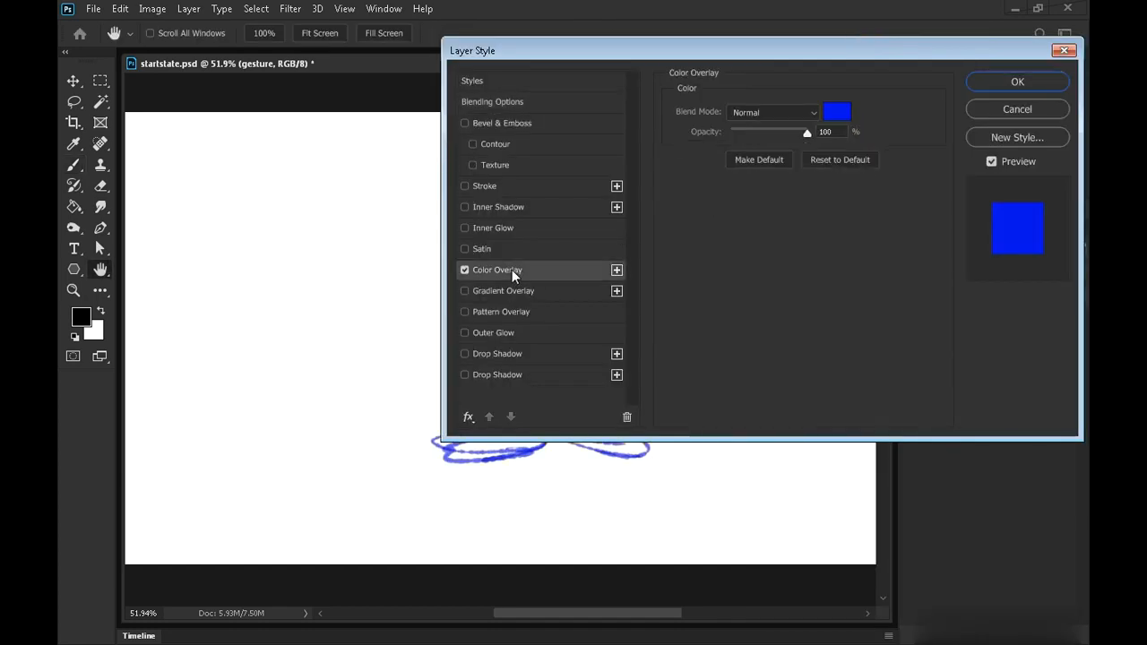
click(835, 111)
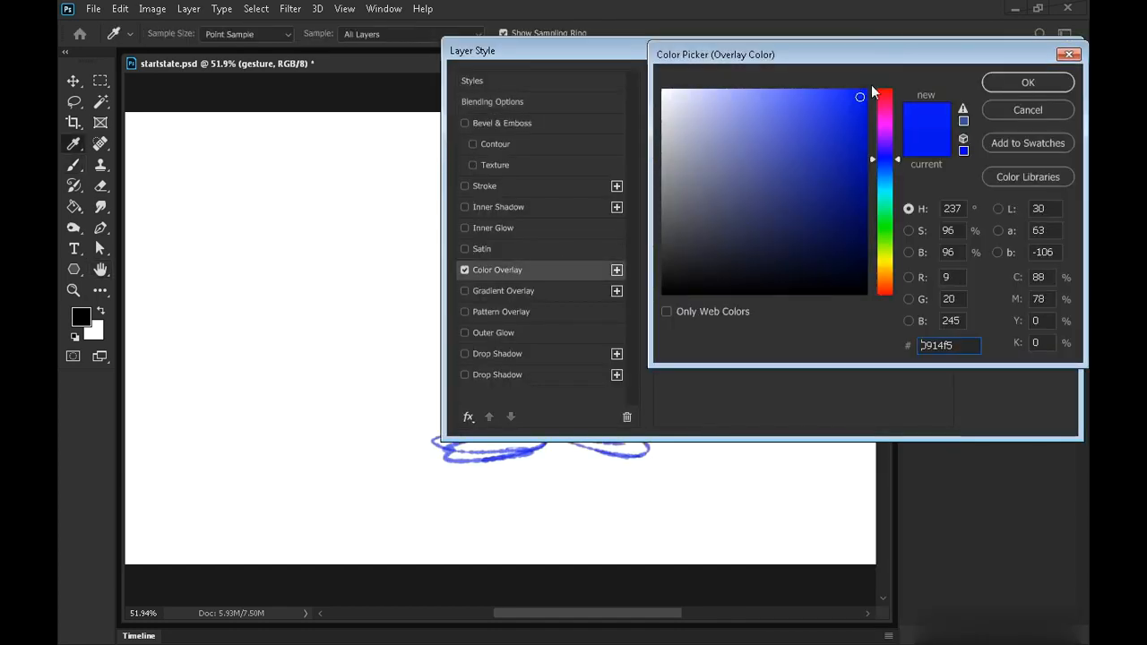
click(1028, 82)
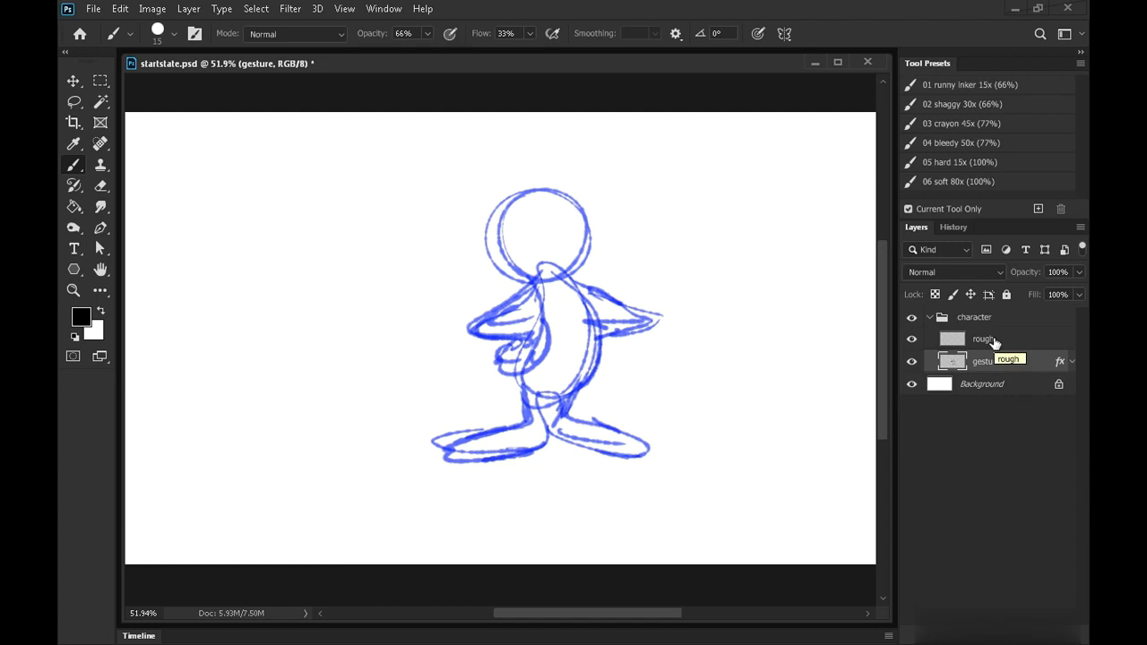
- Make the rough layer active for drawing over the faded gesture sketch
right_click(984, 338)
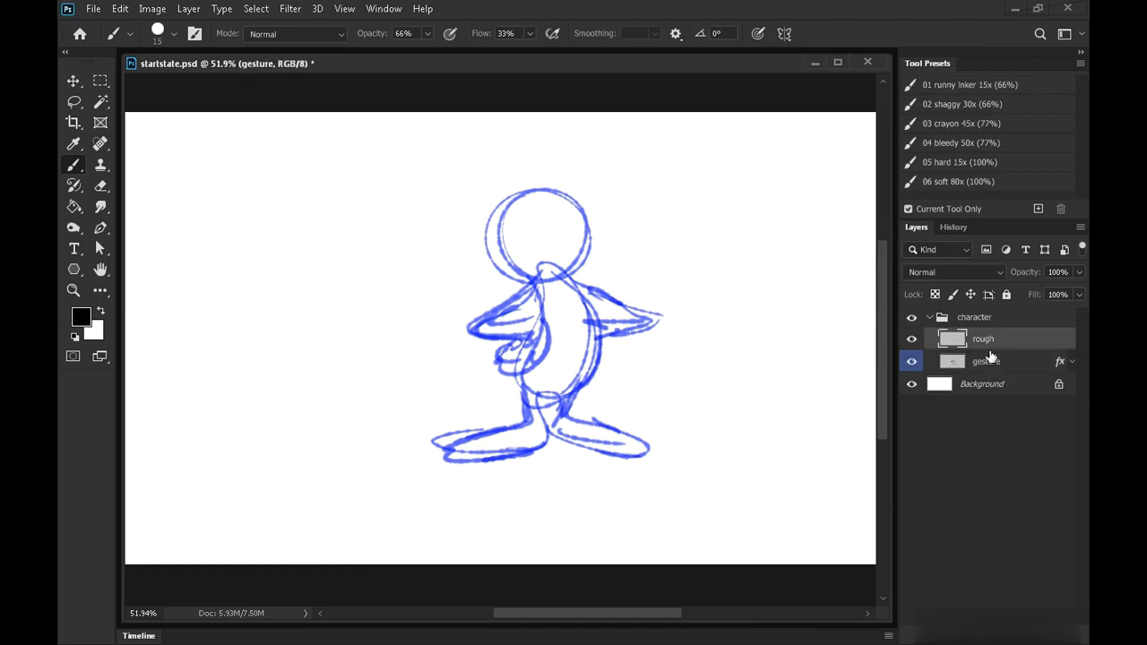
click(981, 339)
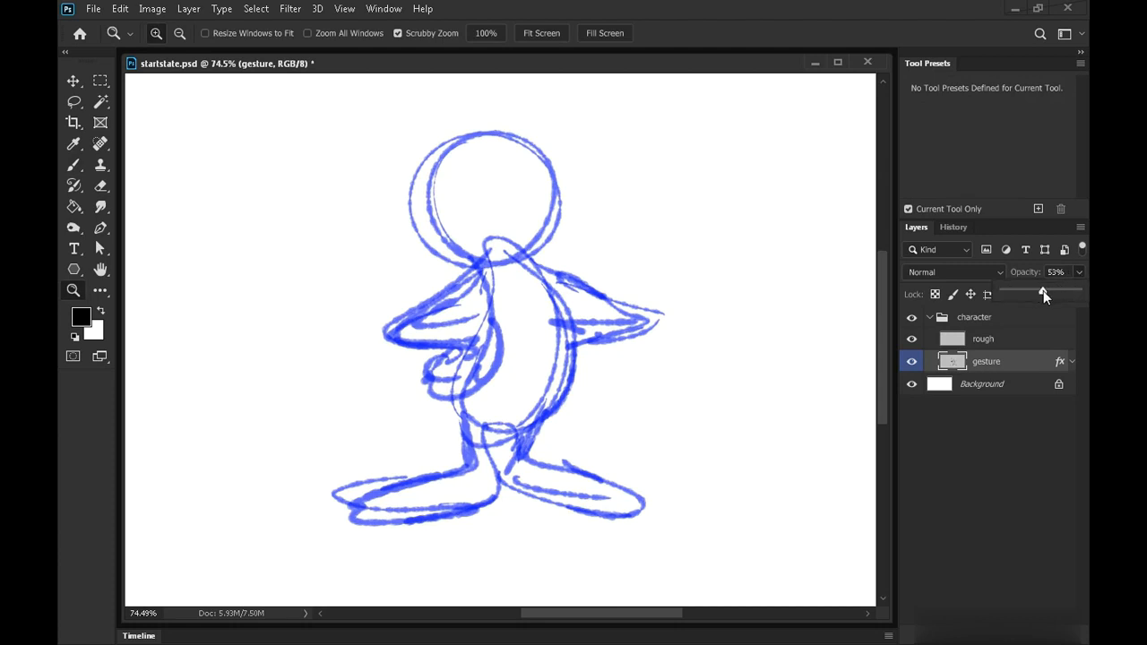
click(982, 339)
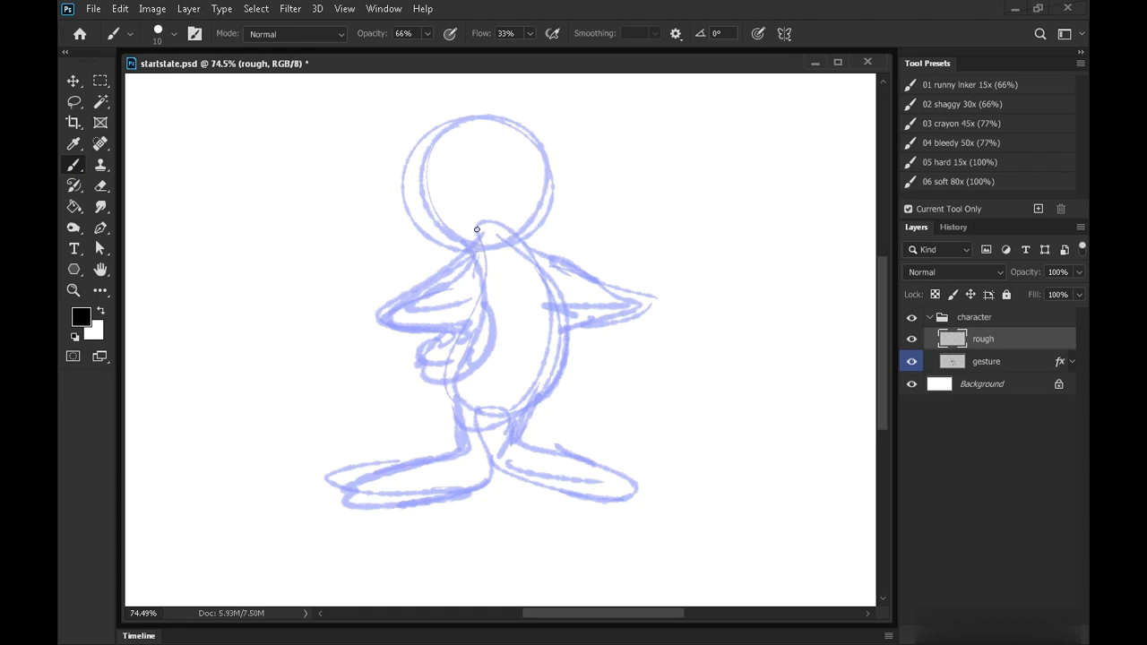
- Draw the black torso contours and arms bent onto the hips, then hide the gesture sketch to check
drag(477, 230, 466, 409)
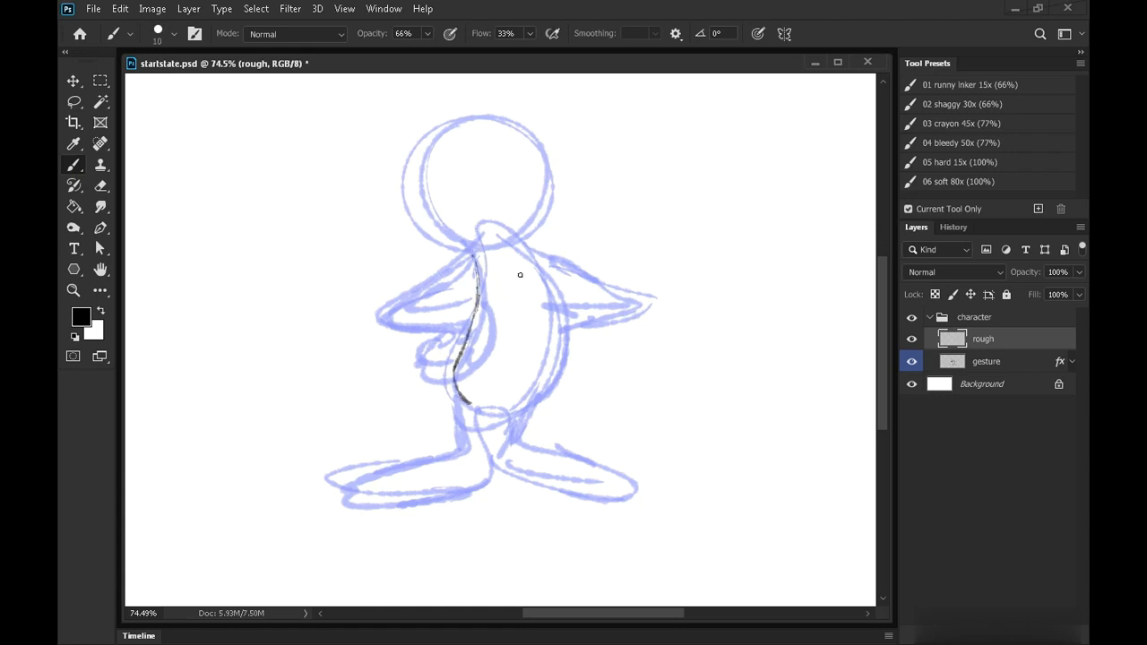
drag(519, 236, 451, 380)
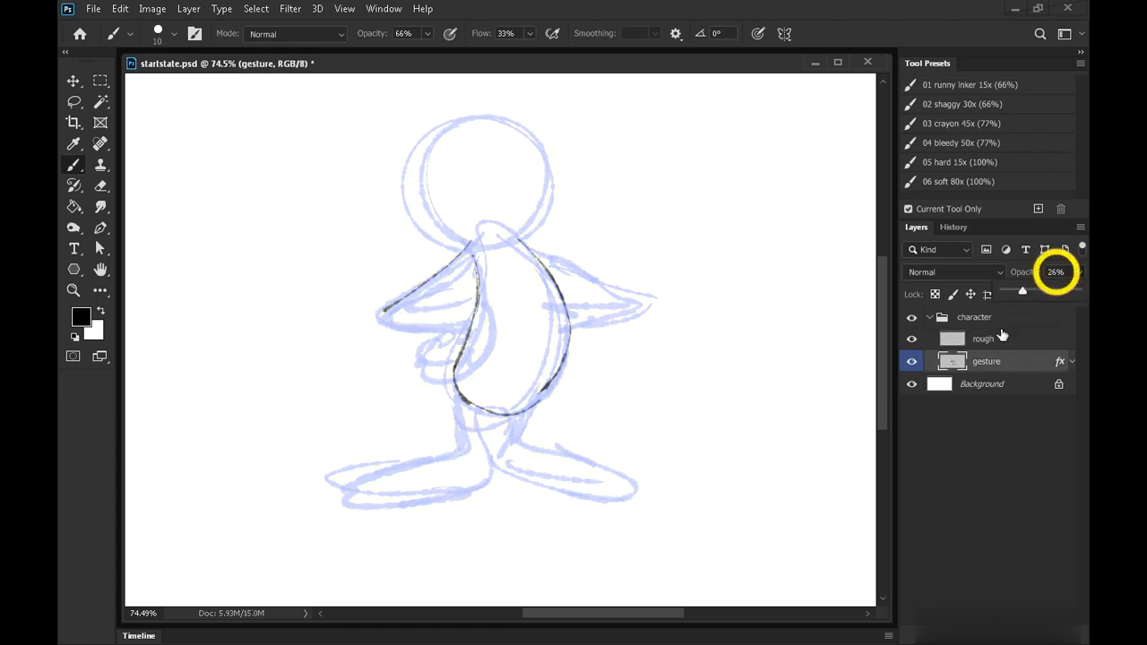
click(982, 337)
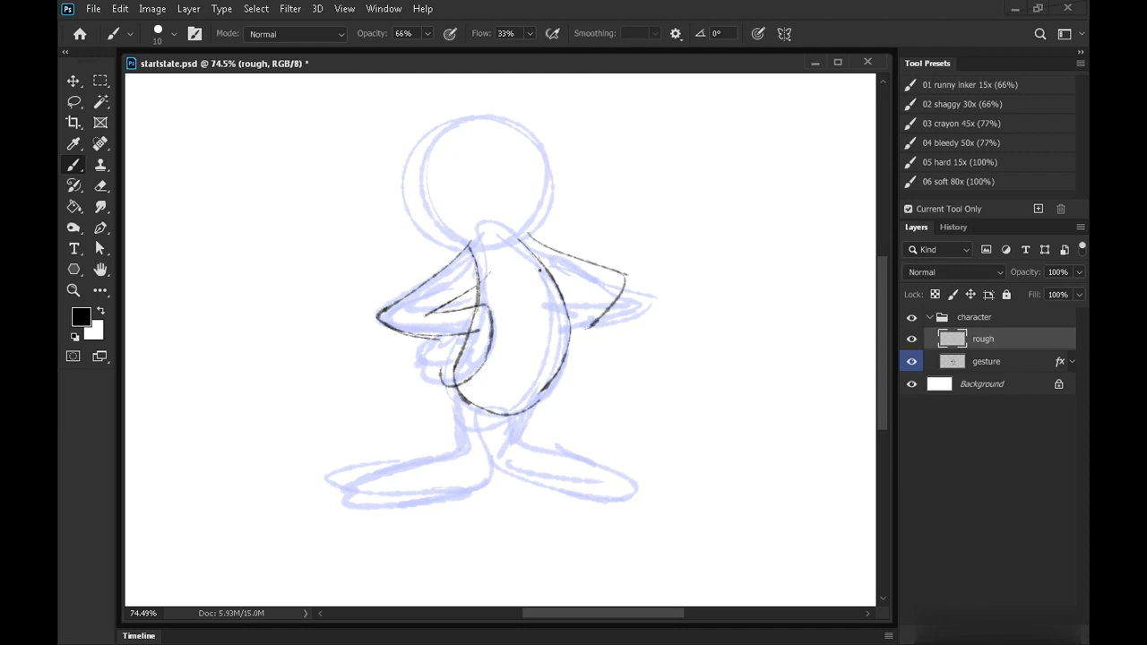
drag(547, 269, 481, 435)
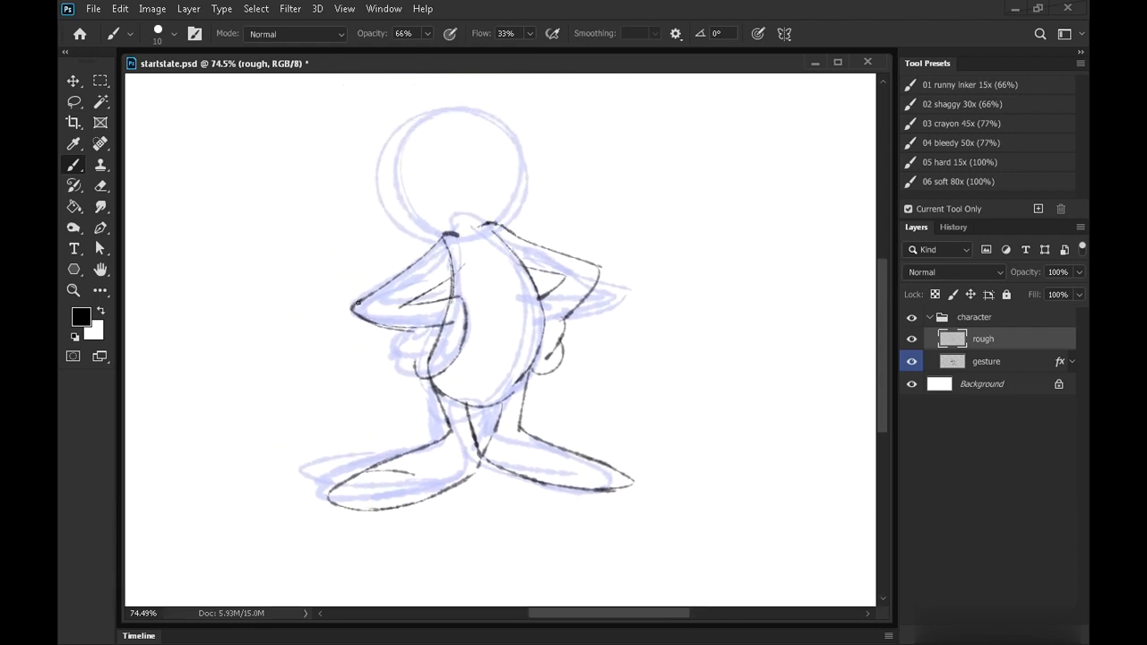
click(910, 362)
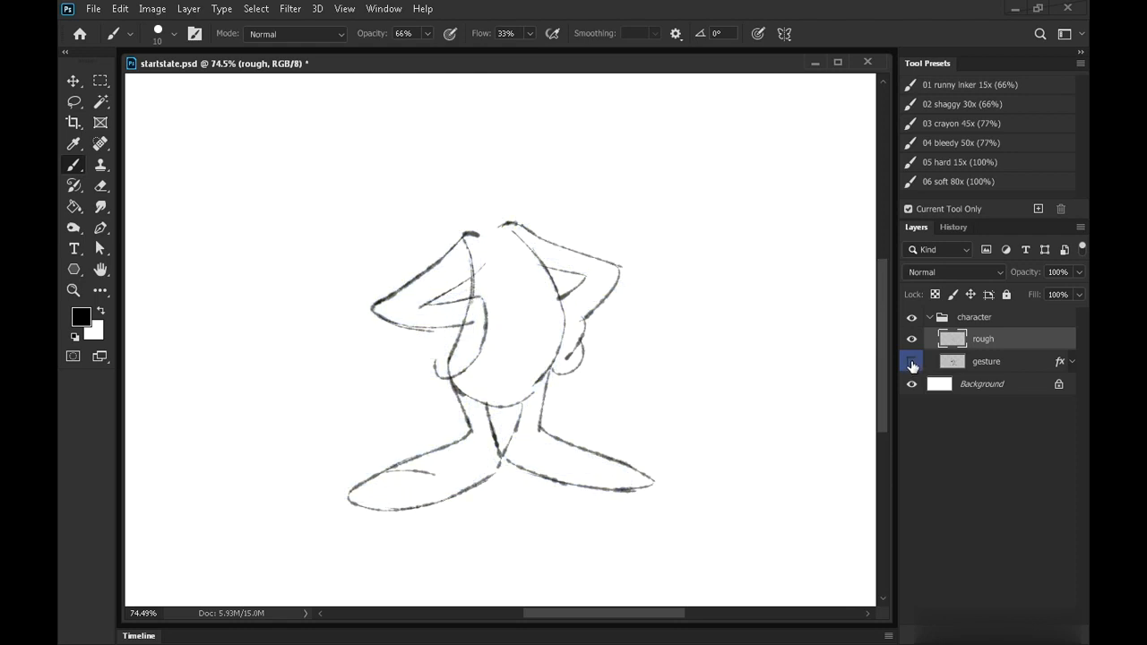
- Brush in the fists on the hips, hide the gesture layer again and switch to the Eraser
click(910, 361)
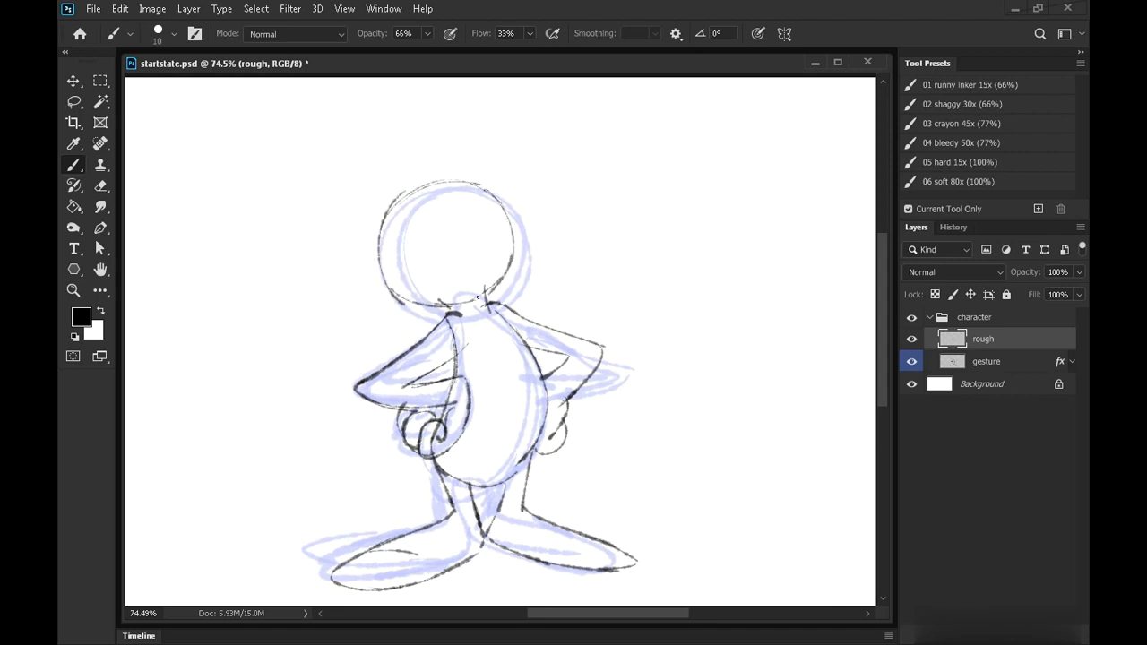
click(910, 362)
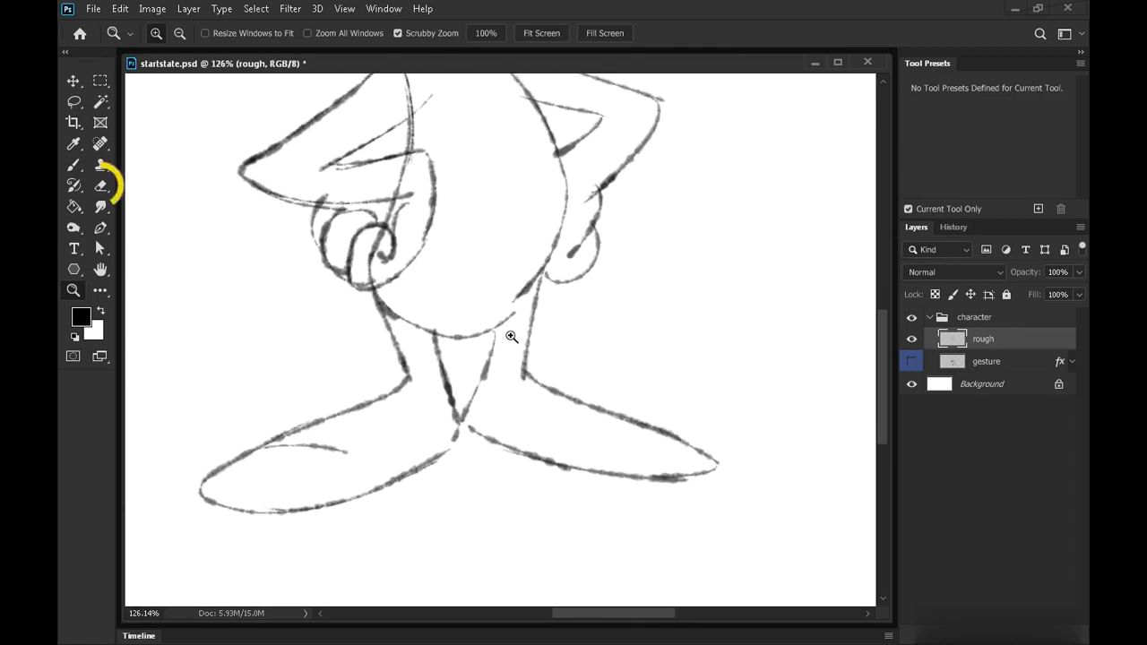
click(75, 185)
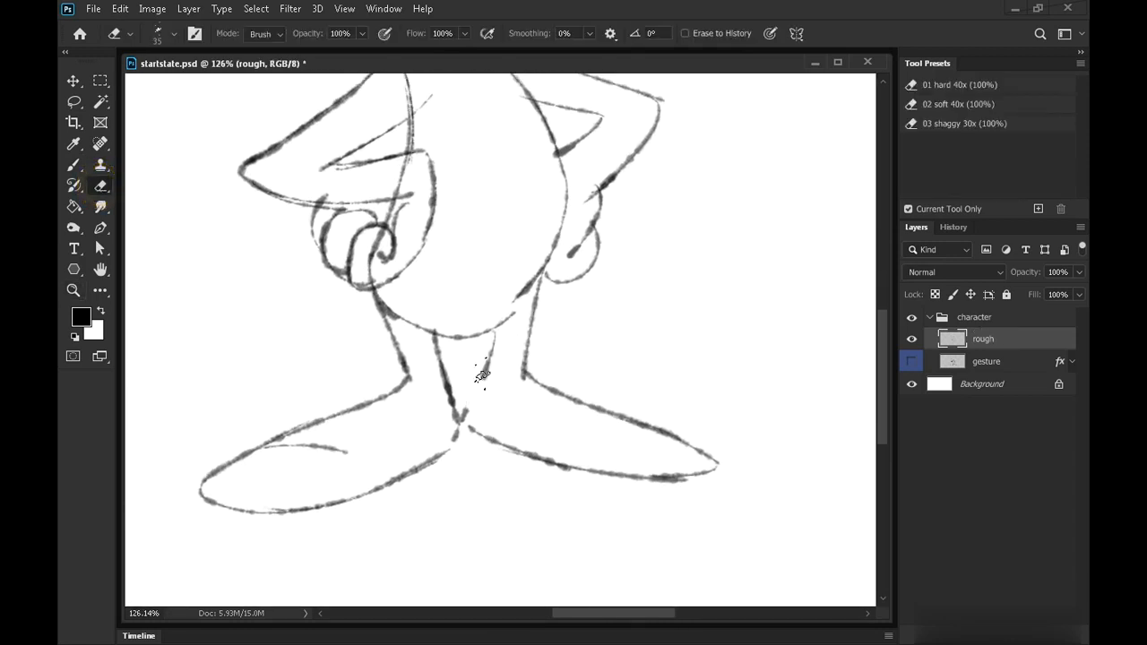
click(74, 164)
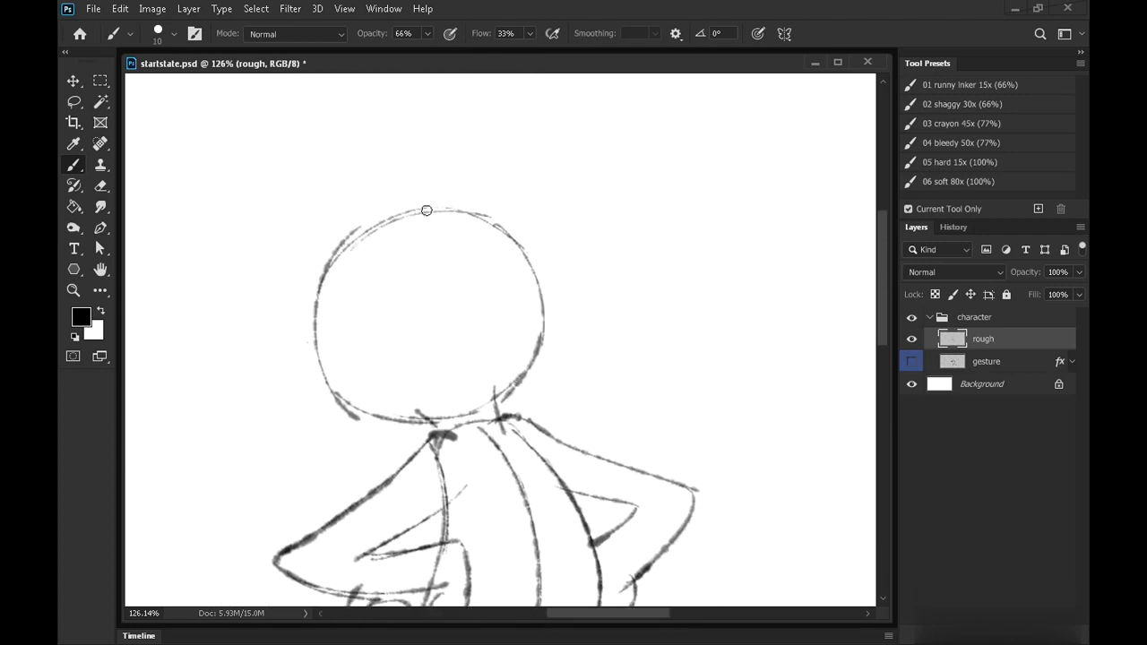
- Sketch the face guidelines, both eyes and the wide grin on the head
drag(427, 211, 335, 312)
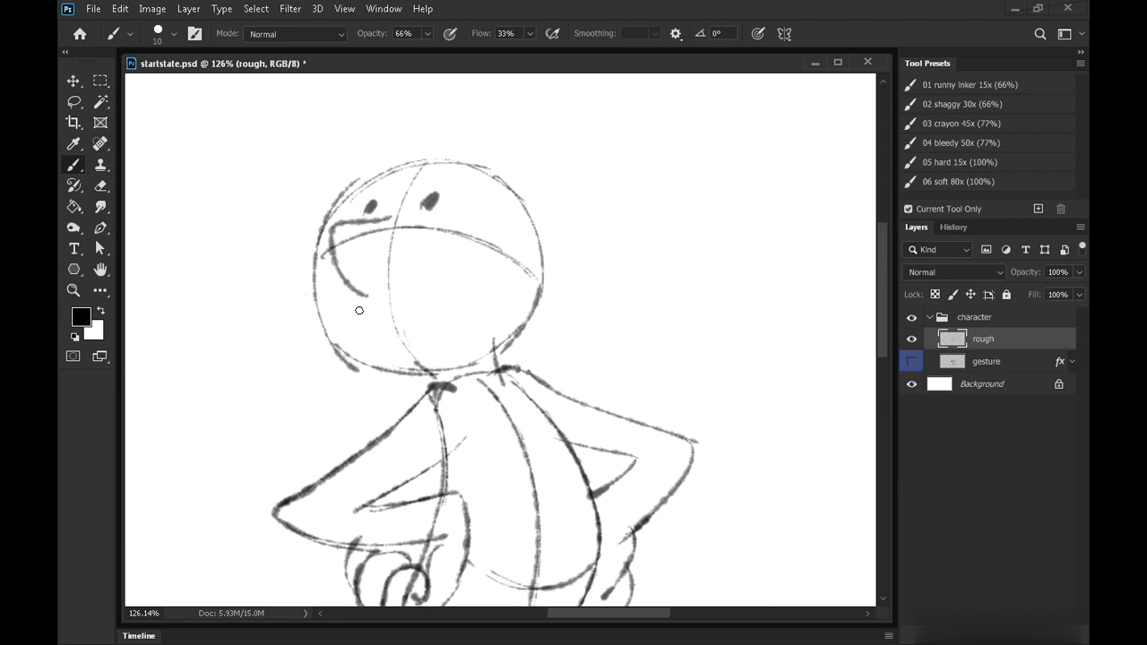
drag(349, 313, 484, 265)
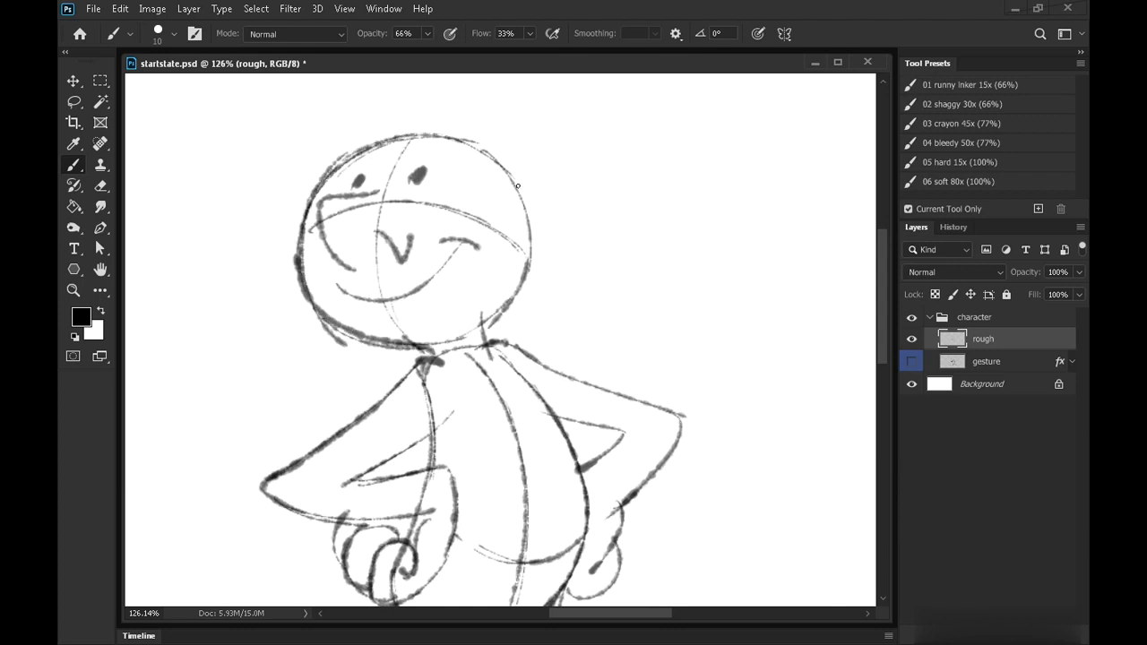
drag(516, 185, 491, 316)
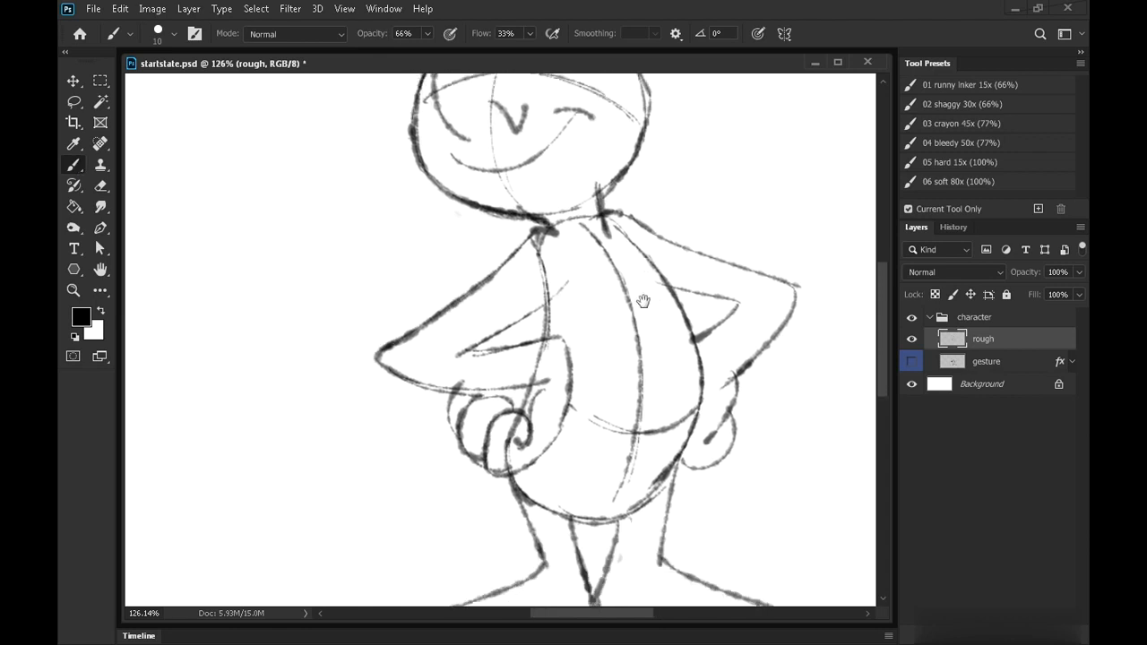
- Firm up the torso and arm contours and add an ear on the side of the head
drag(546, 232, 385, 371)
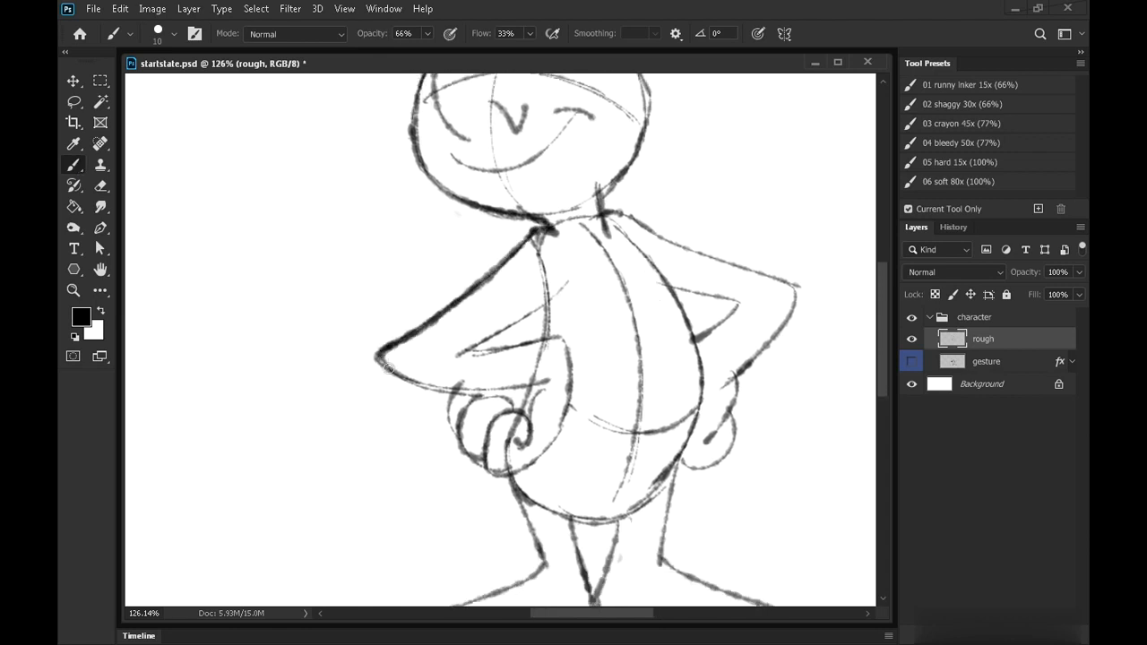
drag(385, 371, 555, 295)
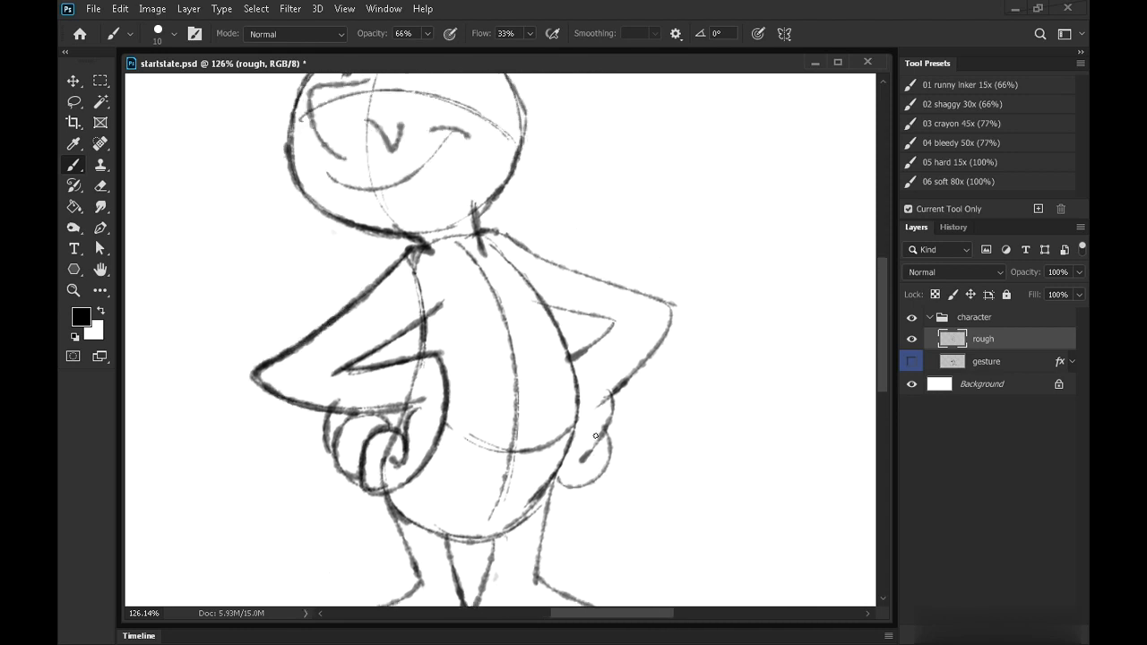
drag(470, 235, 666, 303)
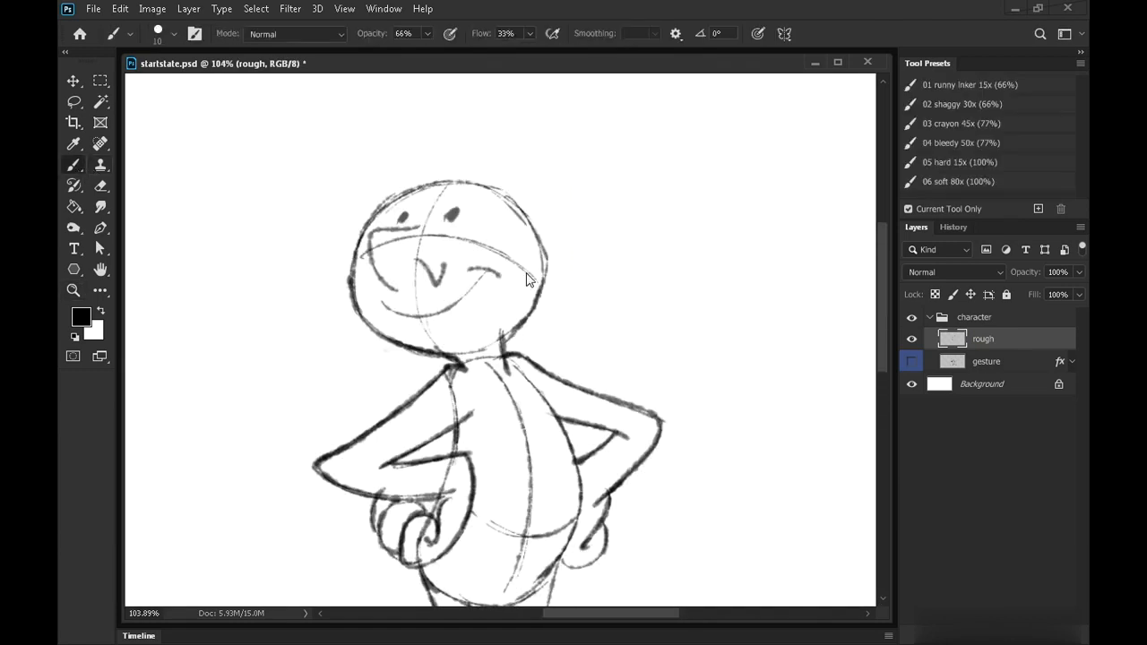
drag(501, 268, 534, 318)
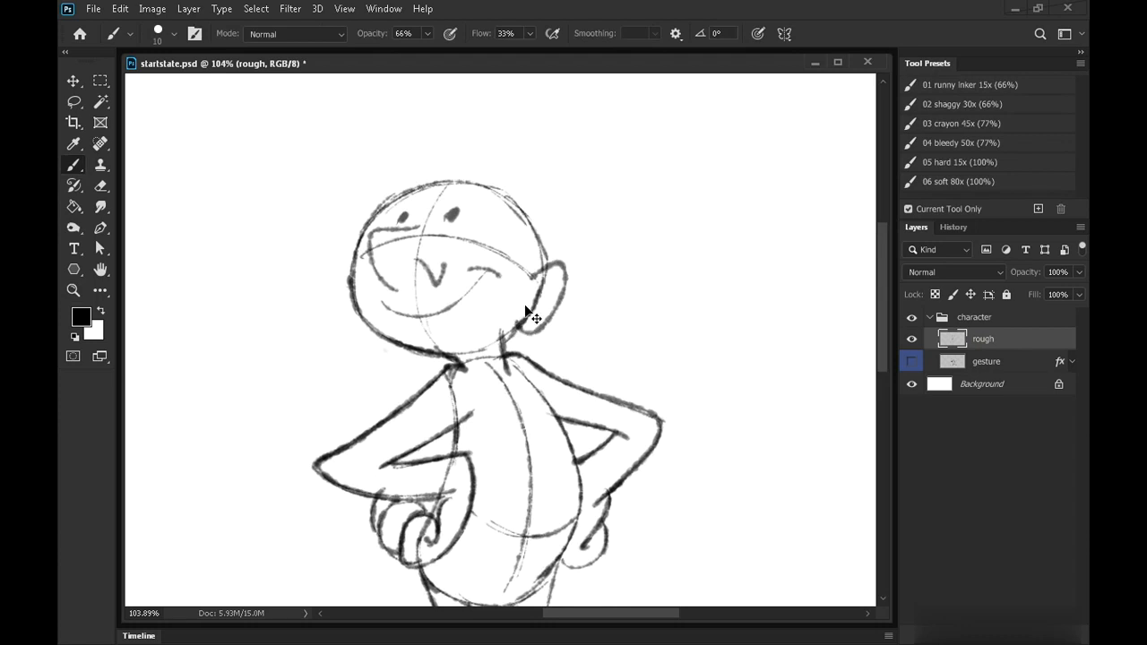